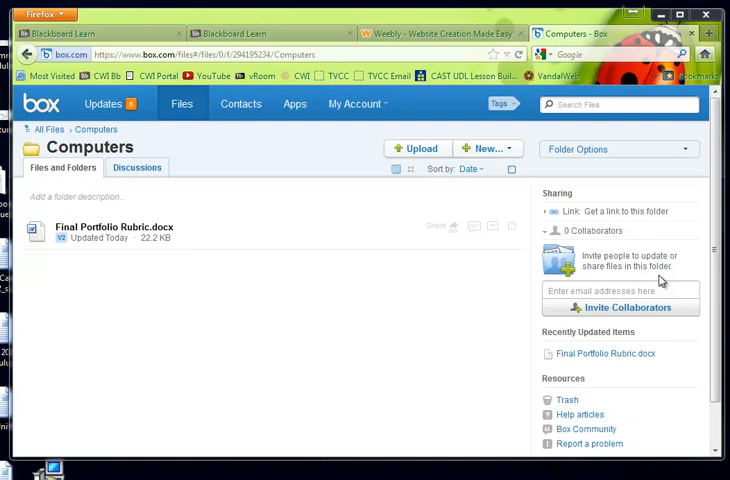
mouse_move(253, 227)
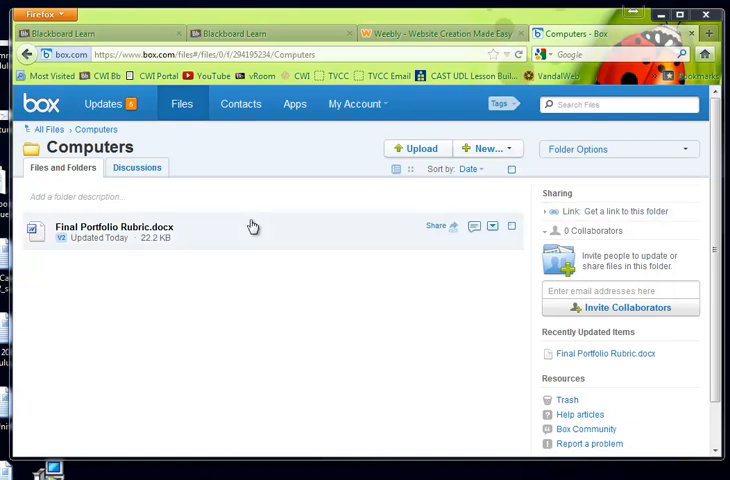
mouse_move(219, 230)
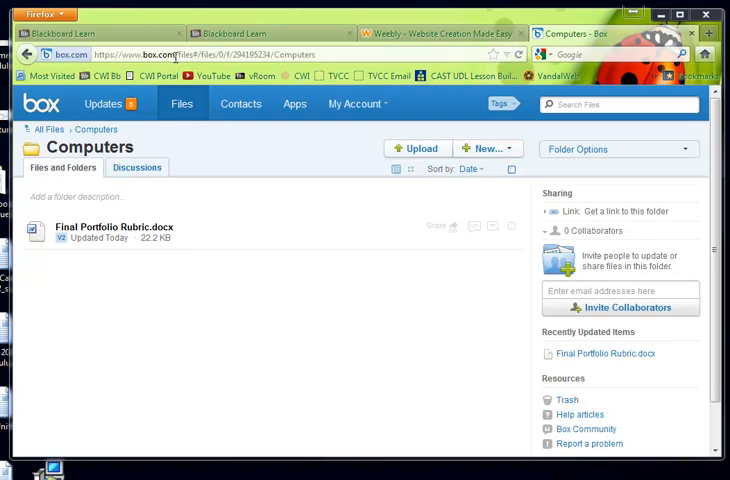
mouse_move(178, 301)
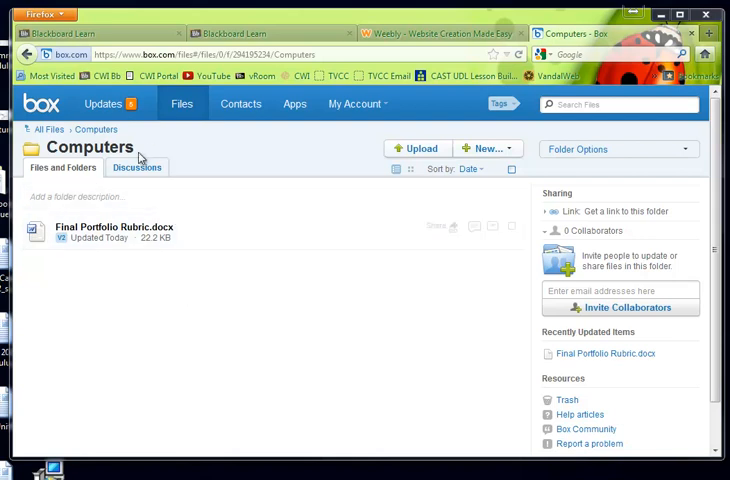
Return to Box's All Files view listing Computers, EDUC General Docs and EDUC 201 Study Guides.
left_click(181, 104)
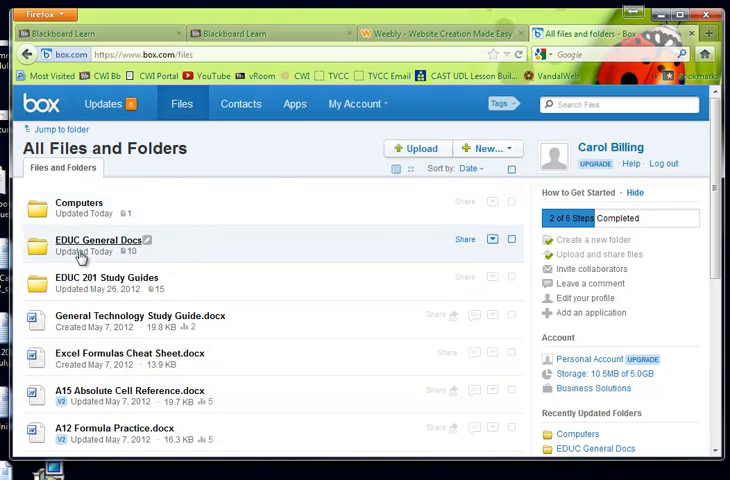
mouse_move(88, 288)
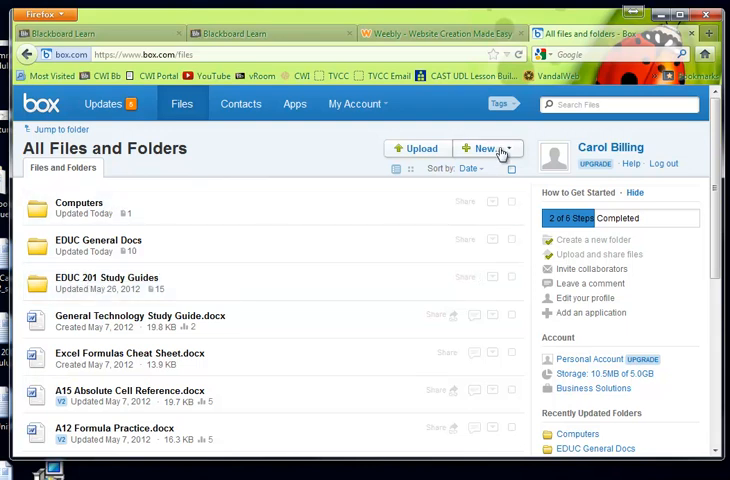
left_click(488, 148)
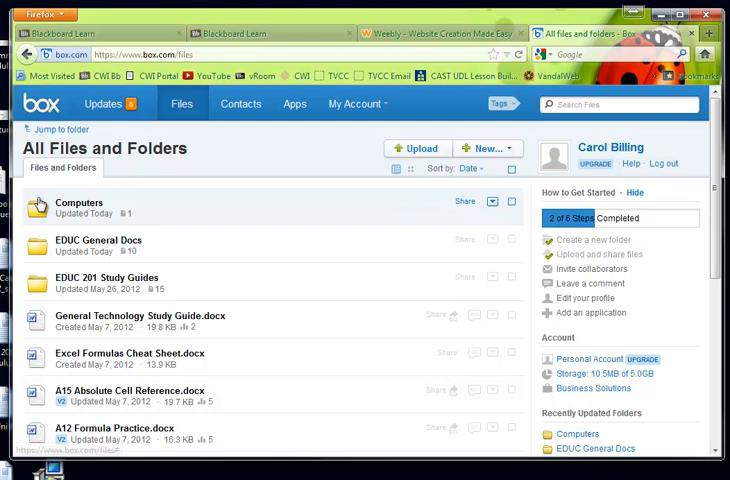
Upload Excel Formulas Cheat Sheet.docx into the Computers folder next to Final Portfolio Rubric.docx.
left_click(78, 203)
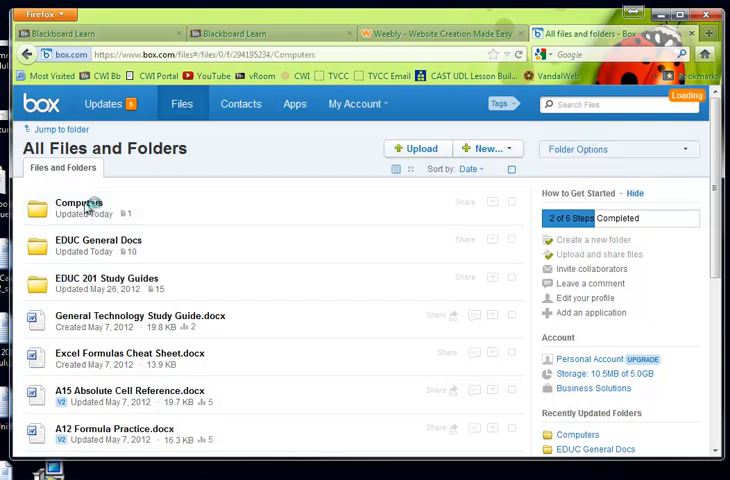
left_click(78, 203)
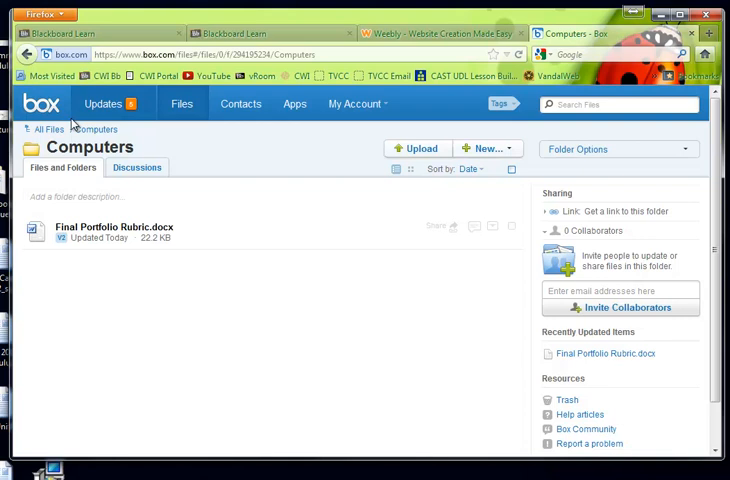
mouse_move(108, 260)
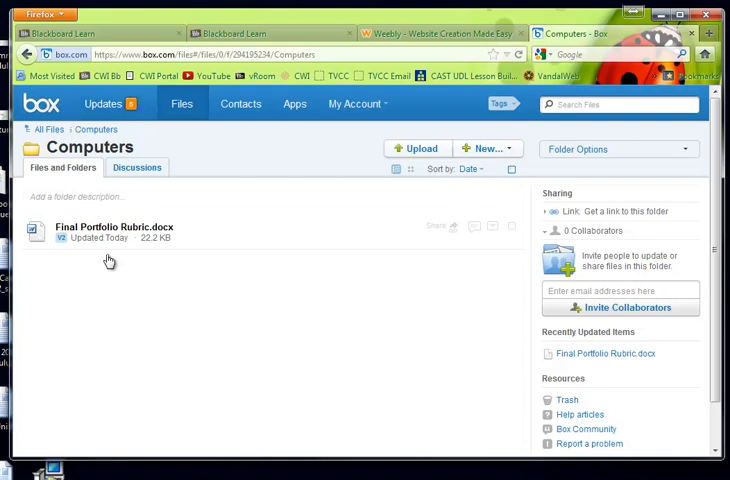
left_click(417, 148)
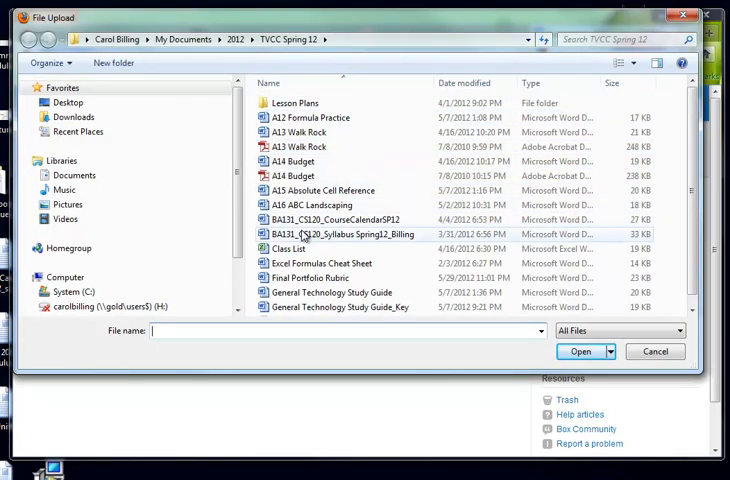
left_click(321, 263)
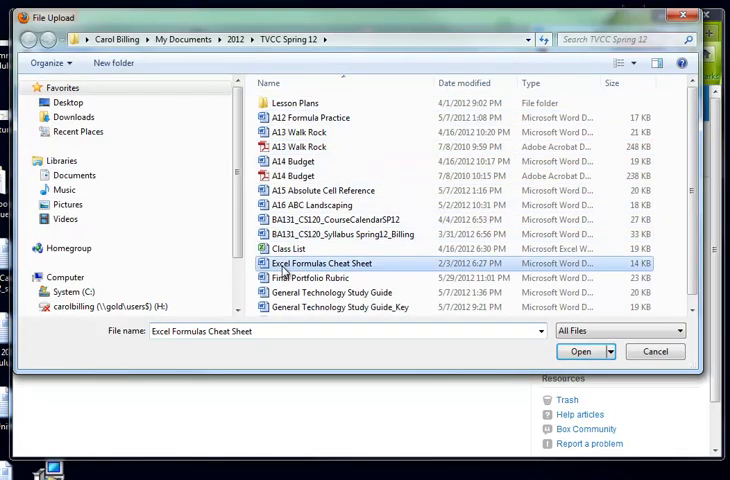
left_click(580, 351)
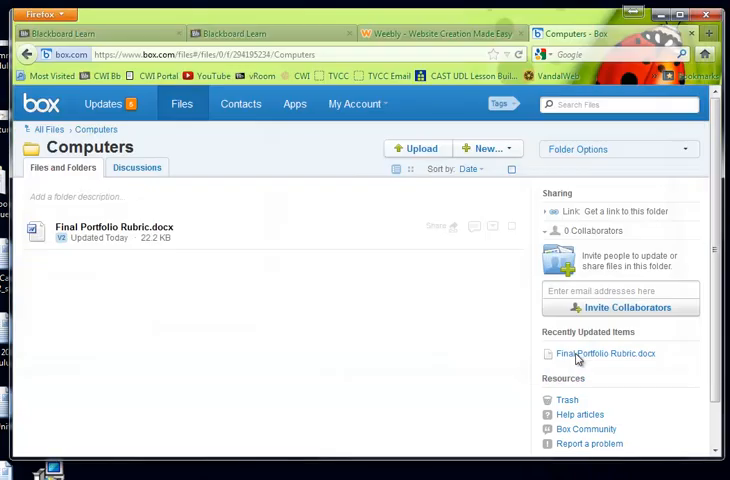
left_click(417, 148)
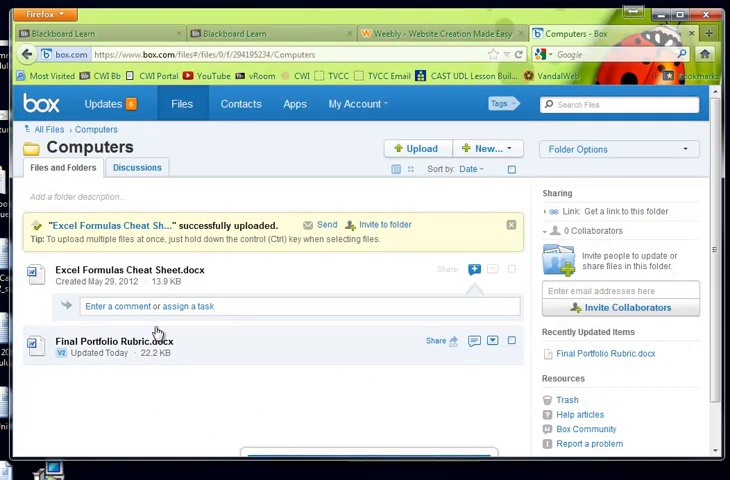
mouse_move(148, 276)
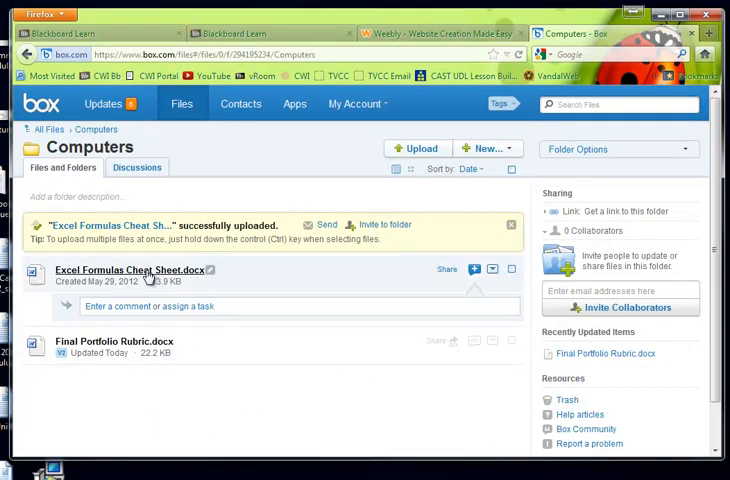
Open Excel Formulas Cheat Sheet.docx and create an open-access shared link for it.
left_click(121, 270)
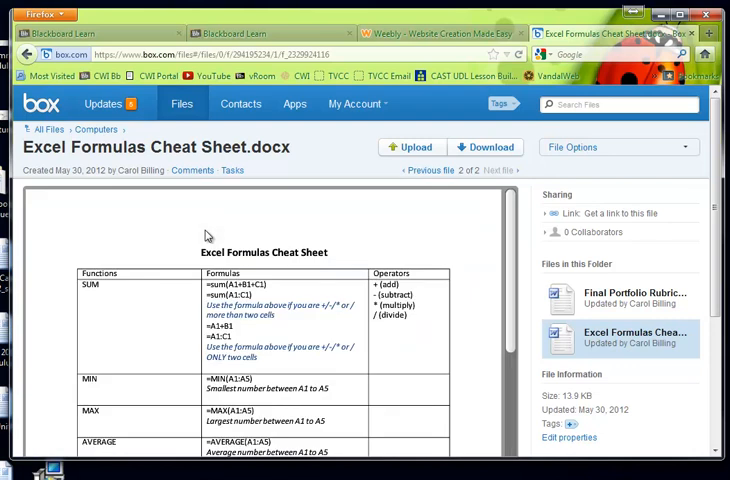
mouse_move(543, 247)
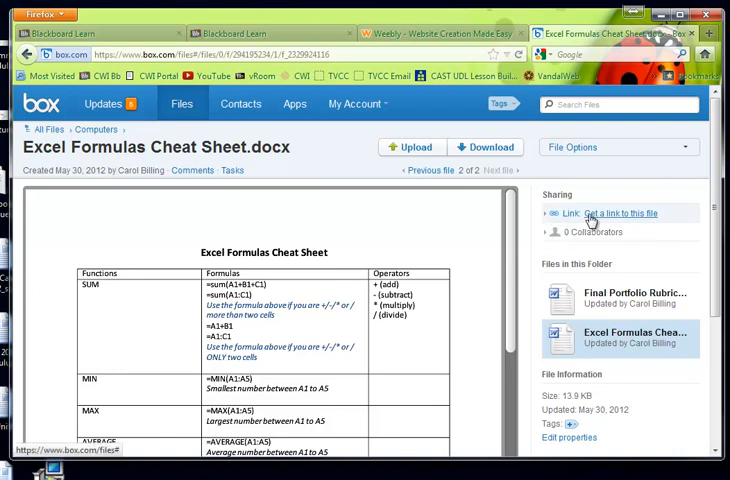
left_click(621, 213)
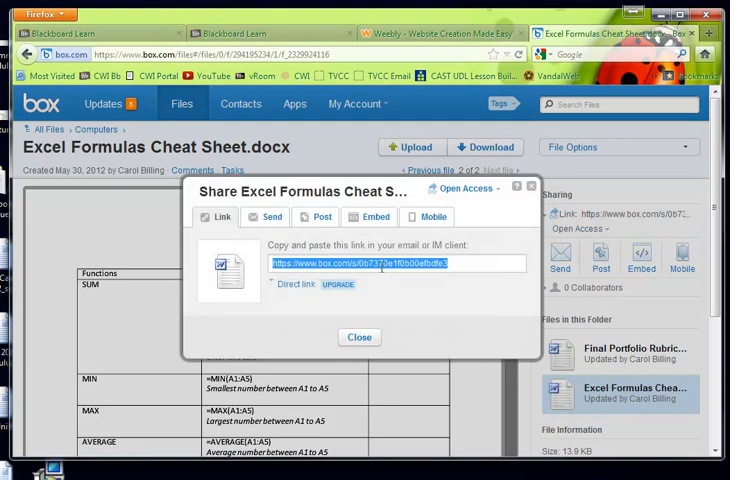
left_click(359, 337)
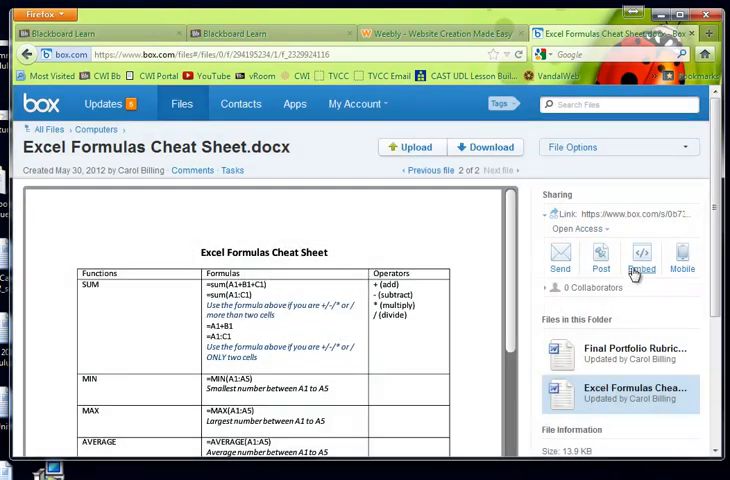
mouse_move(641, 261)
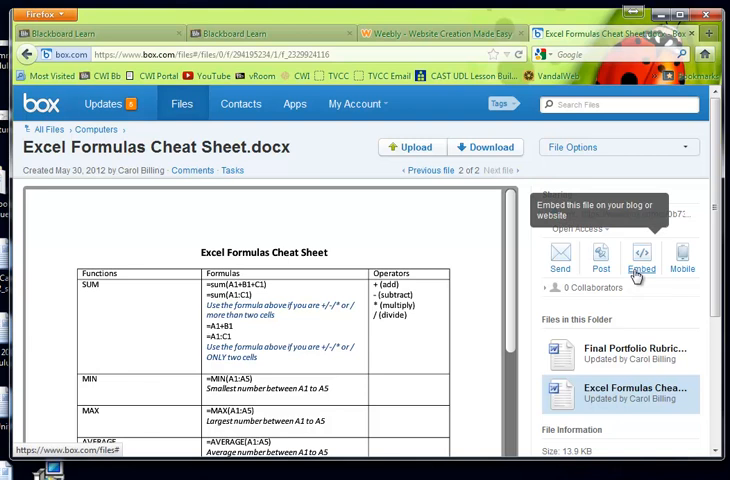
Copy the cheat sheet's Box embed code to the clipboard.
left_click(641, 262)
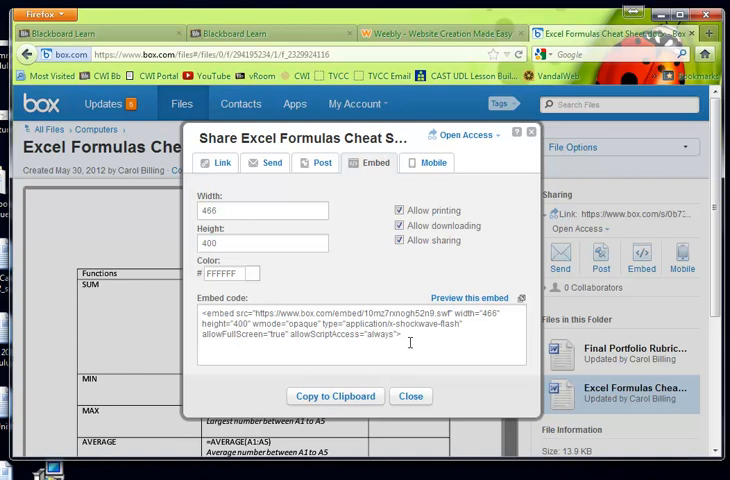
triple_click(360, 335)
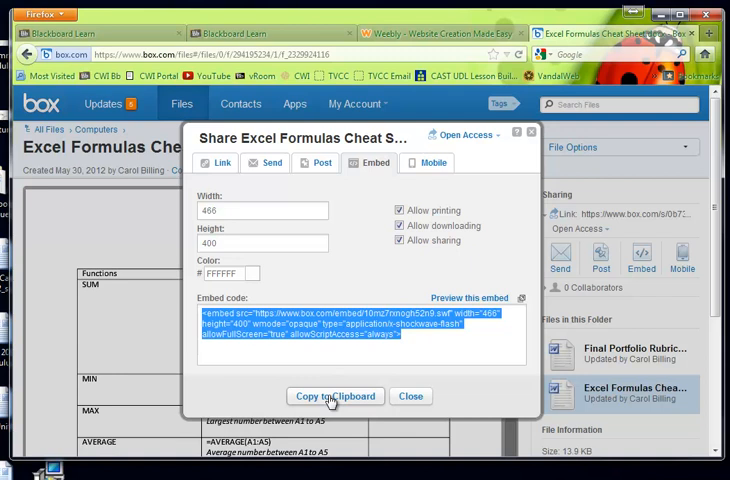
left_click(335, 396)
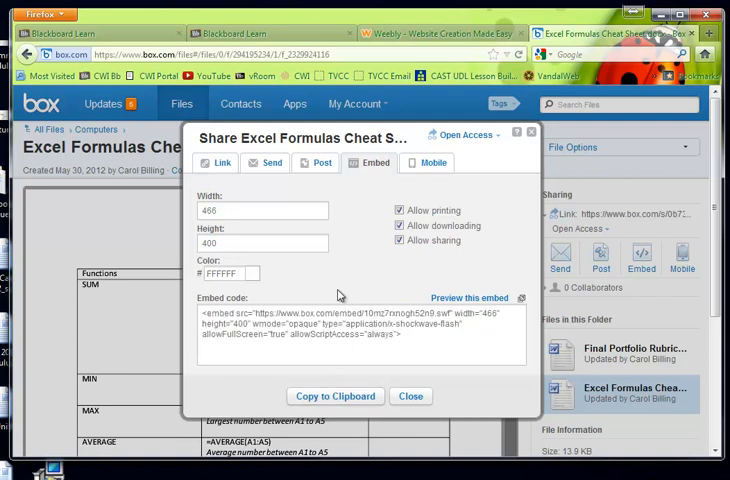
Switch to the Weebly editor for the Carol Billing ePortfolio site and browse its pages.
left_click(411, 396)
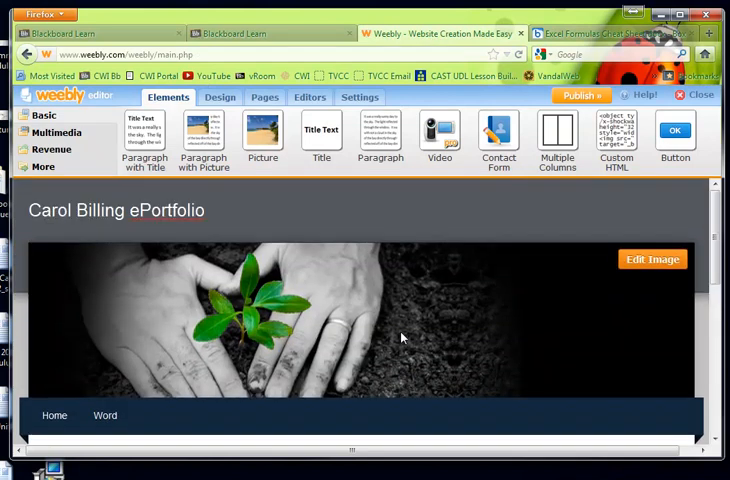
scroll("down", 3)
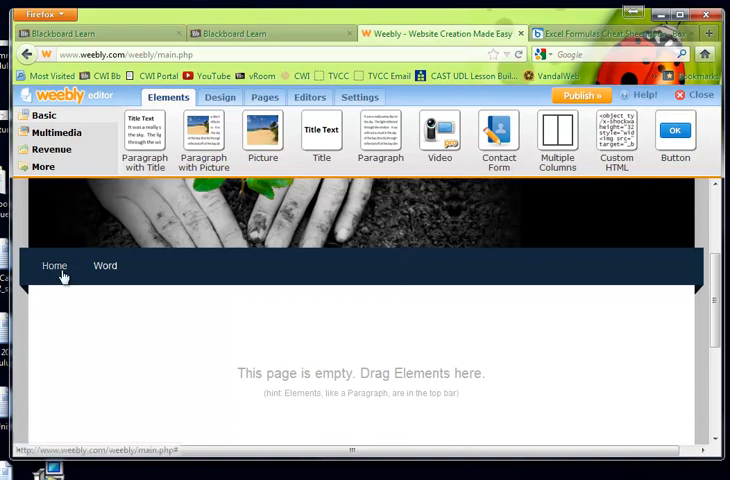
left_click(105, 266)
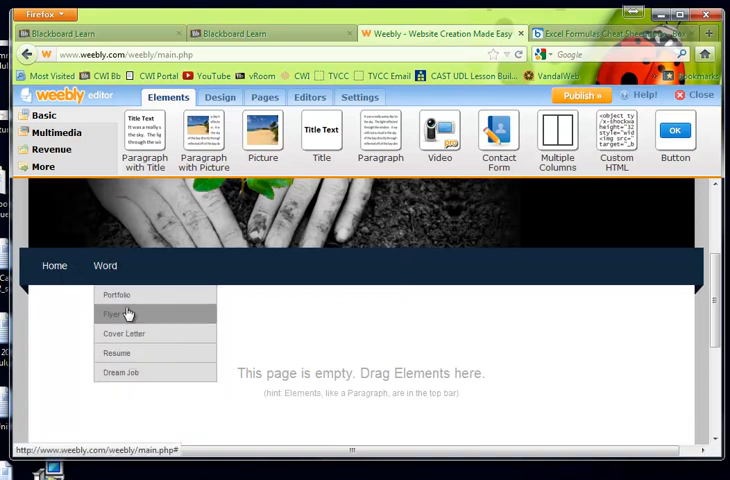
mouse_move(135, 296)
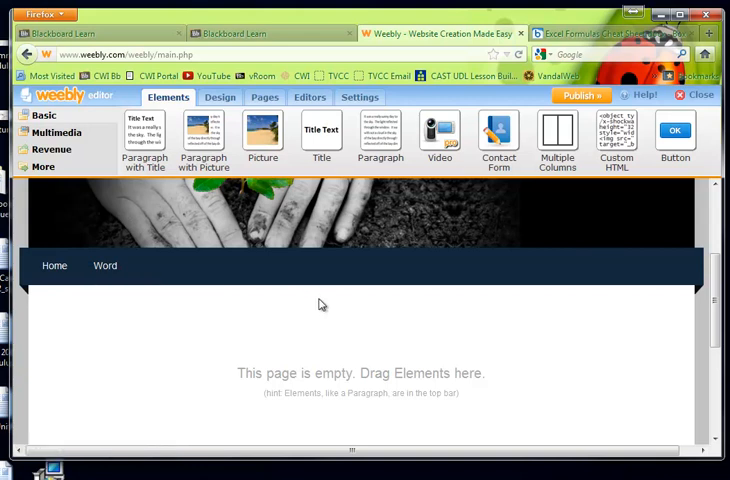
mouse_move(355, 392)
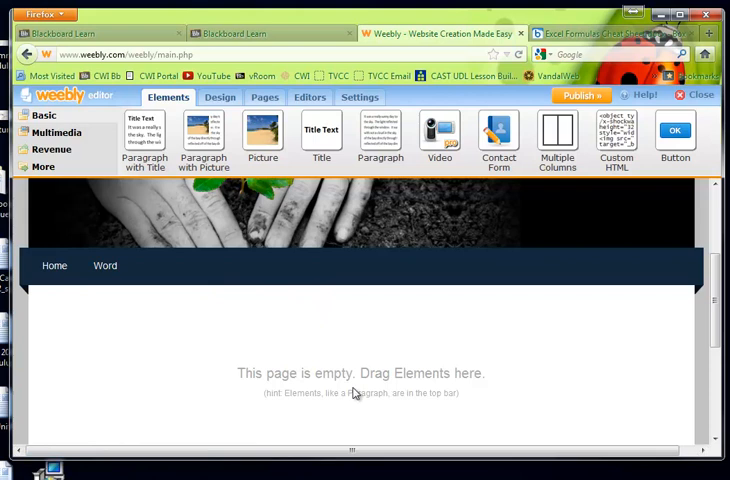
mouse_move(357, 363)
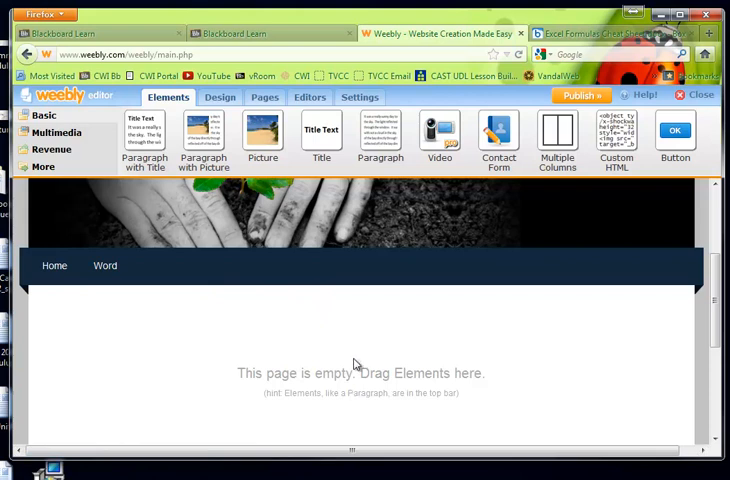
mouse_move(419, 172)
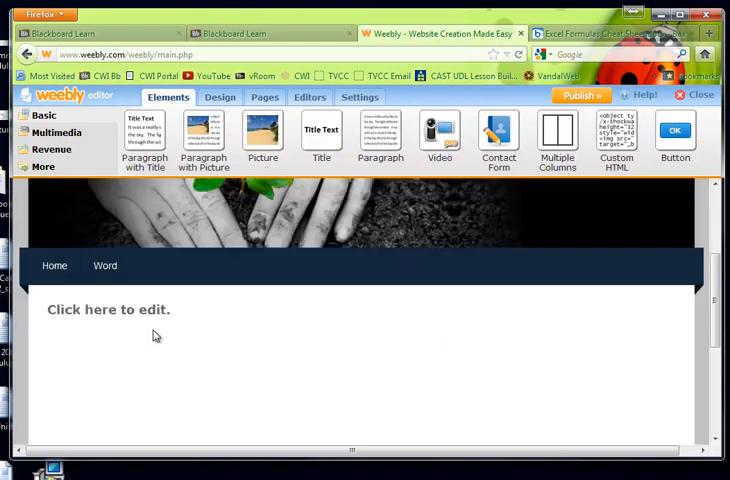
Type 'Portfolio' into the page title, then reopen Portfolio from the Word menu.
left_click(107, 310)
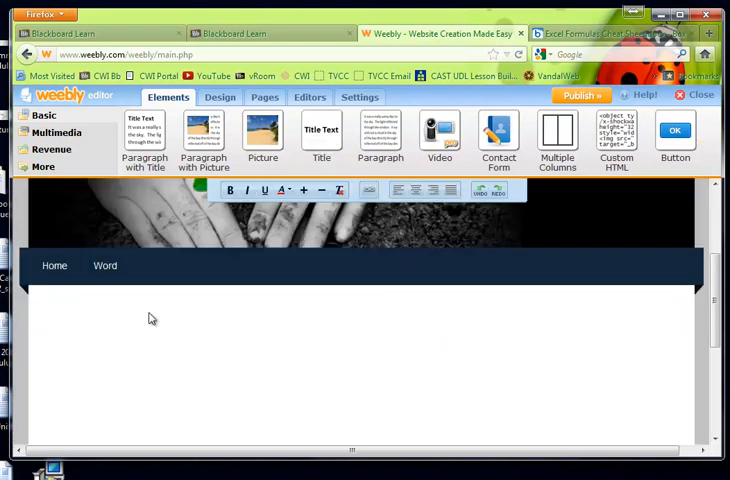
type("Portfol")
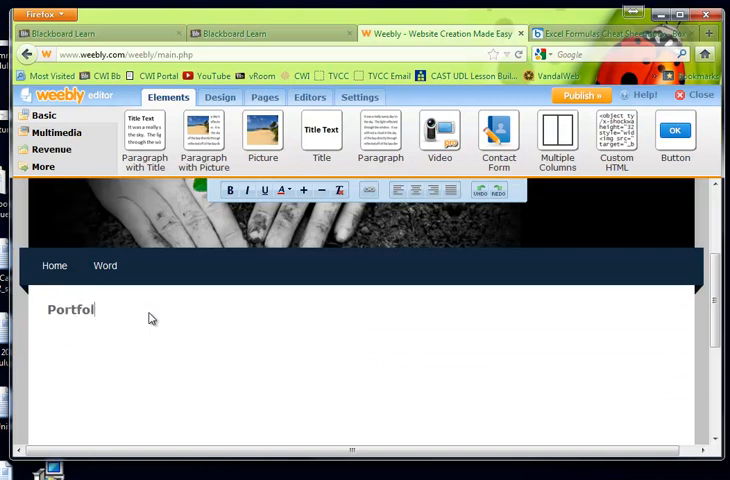
left_click(104, 265)
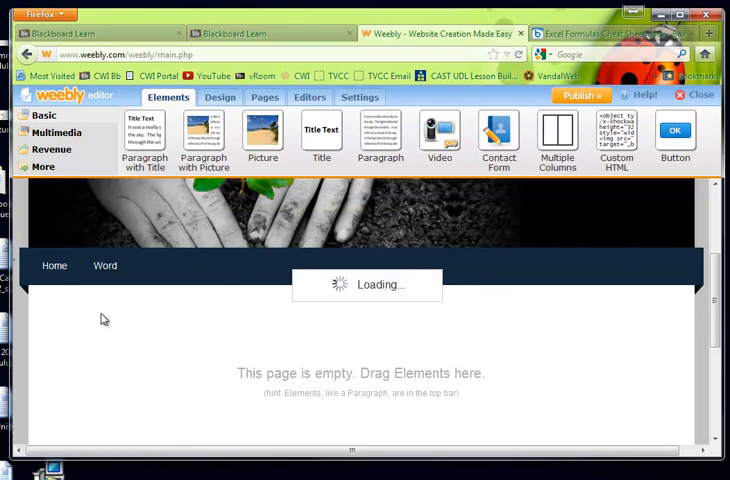
left_click(105, 265)
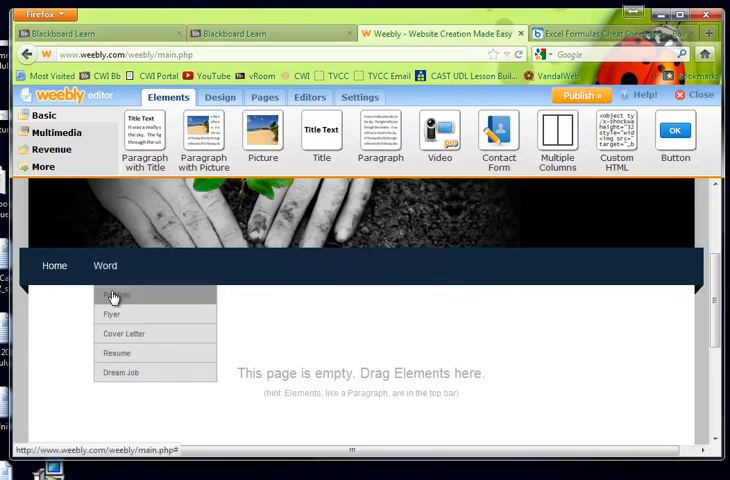
left_click(115, 294)
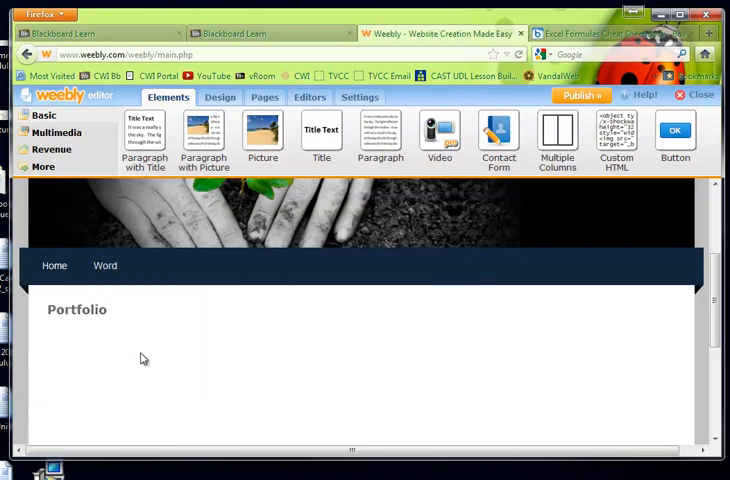
mouse_move(165, 385)
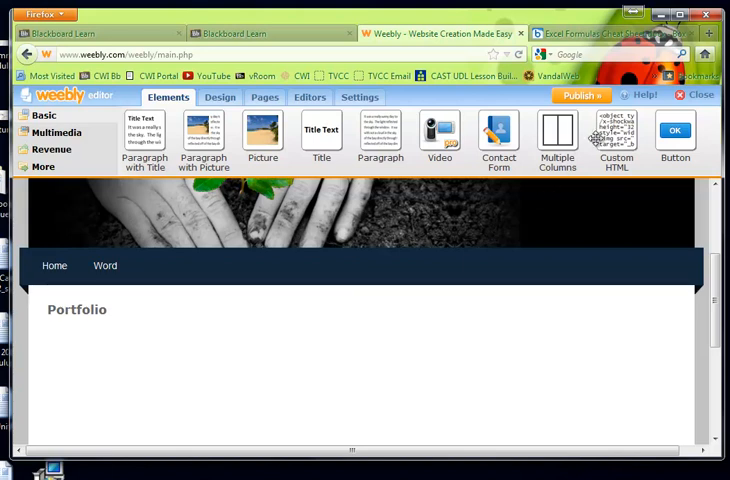
Add a Custom HTML block under the title containing the Box embed code for the cheat sheet.
left_click_drag(616, 133, 195, 330)
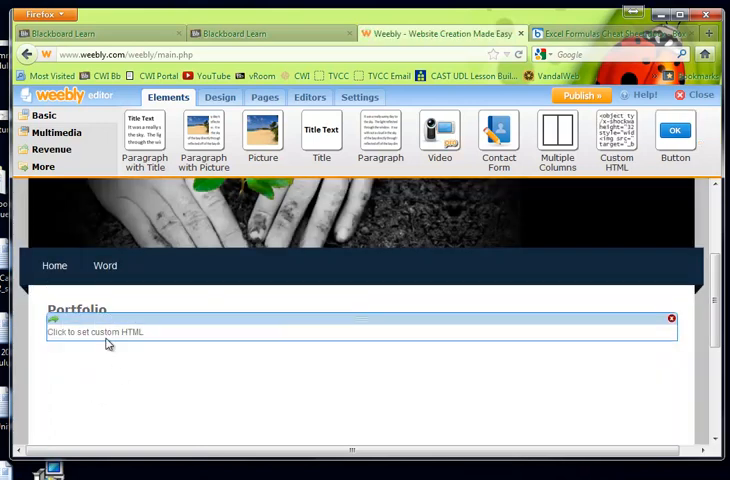
left_click(108, 331)
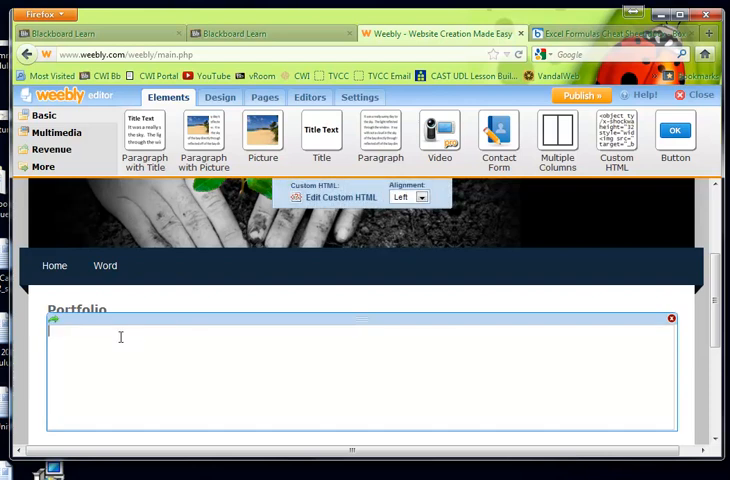
type("<embed src=\"https://www.box.com/embed/1Omz7rxnogh52n9.swf\" width=\"466\" height=\"400\" wmode=\"opaque\" type=\"application/x-shockwave-flash\" allowFullScreen=\"true\" allowScriptAccess=\"always\">")
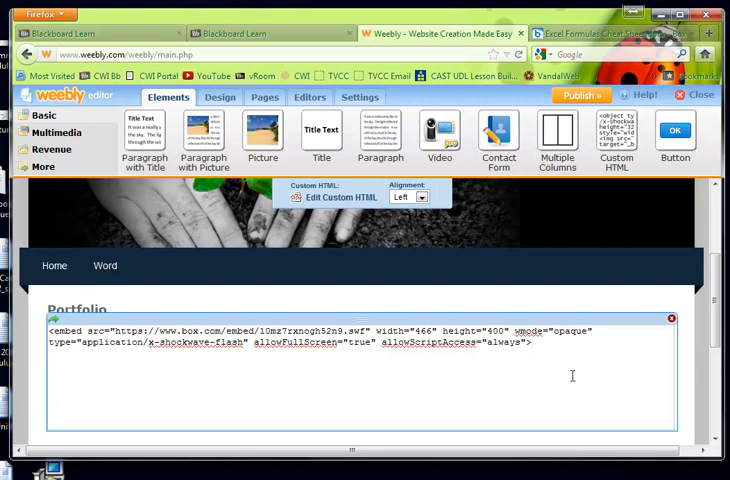
mouse_move(688, 362)
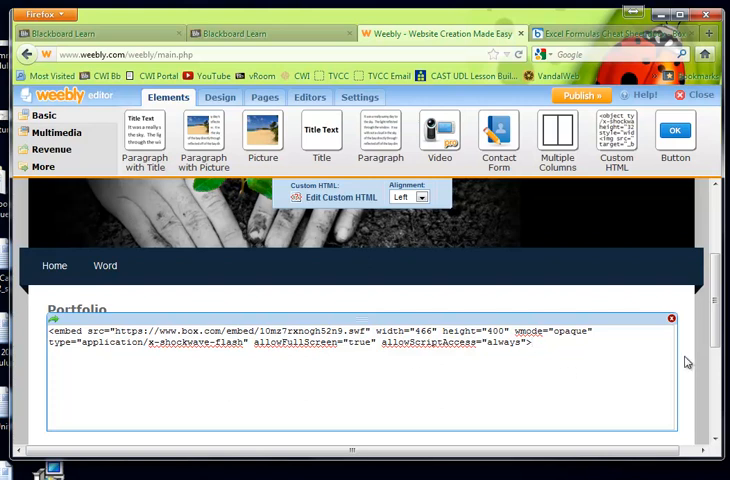
left_click(671, 318)
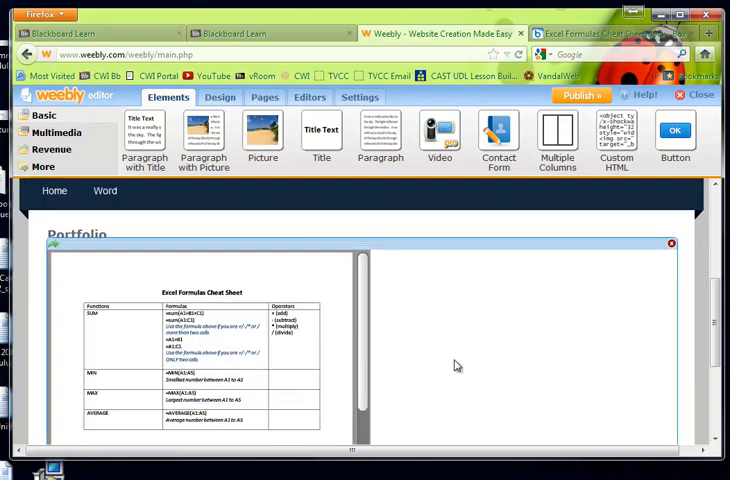
Check the embedded viewer and publish the site to carolbilling.weebly.com.
scroll("down", 3)
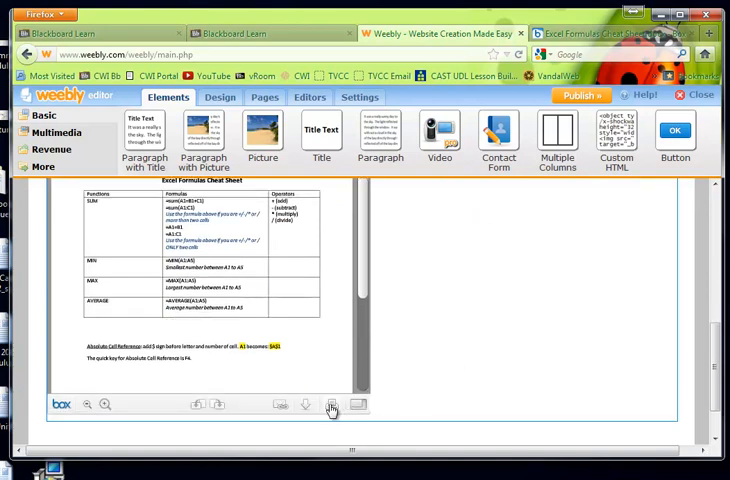
mouse_move(558, 268)
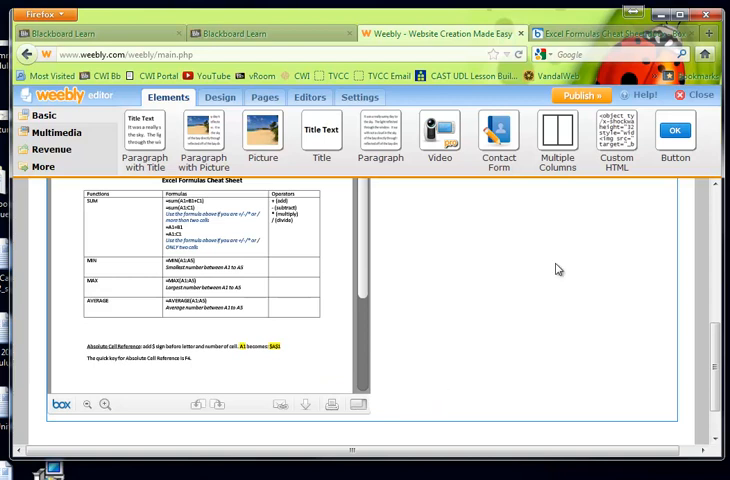
left_click(581, 95)
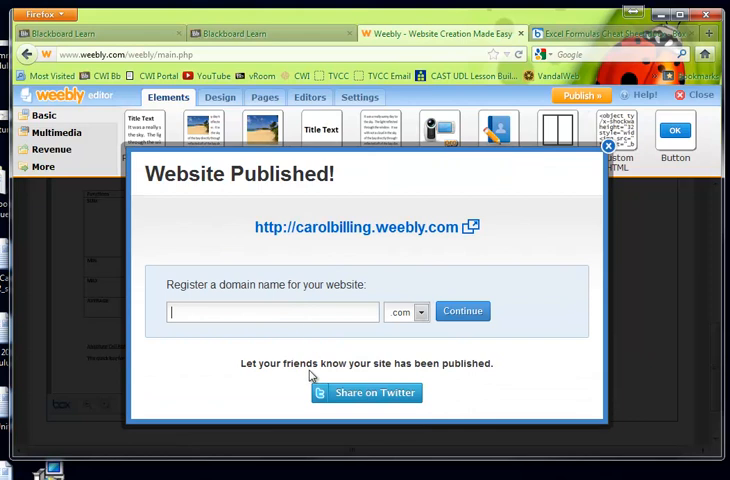
mouse_move(471, 229)
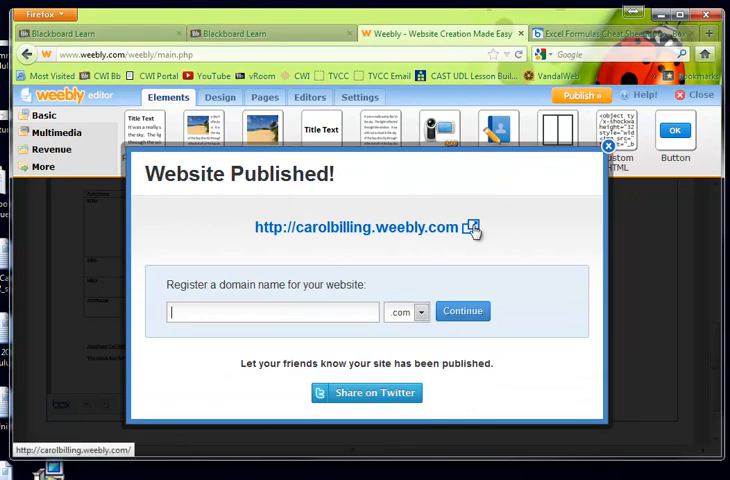
Open the live carolbilling.weebly.com site in a new browser tab.
left_click(467, 229)
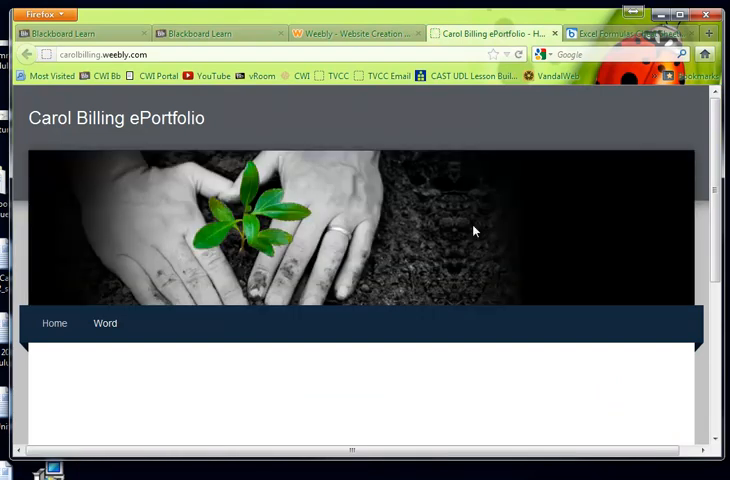
mouse_move(143, 306)
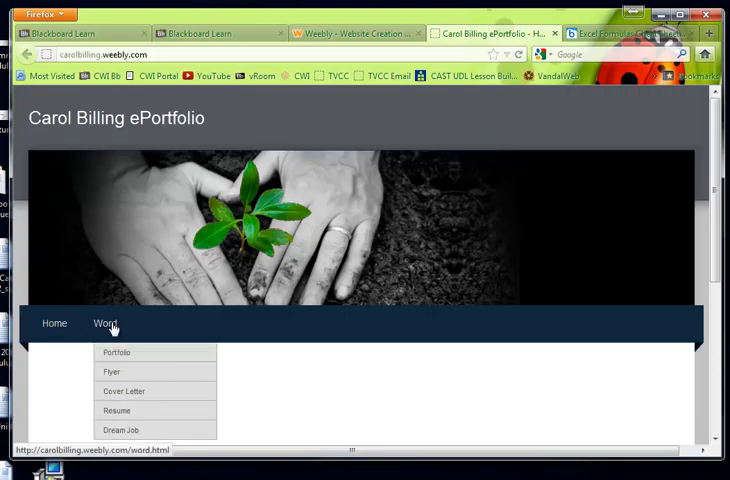
Open the live Portfolio page from the Word menu and scroll through the embedded cheat sheet.
left_click(117, 352)
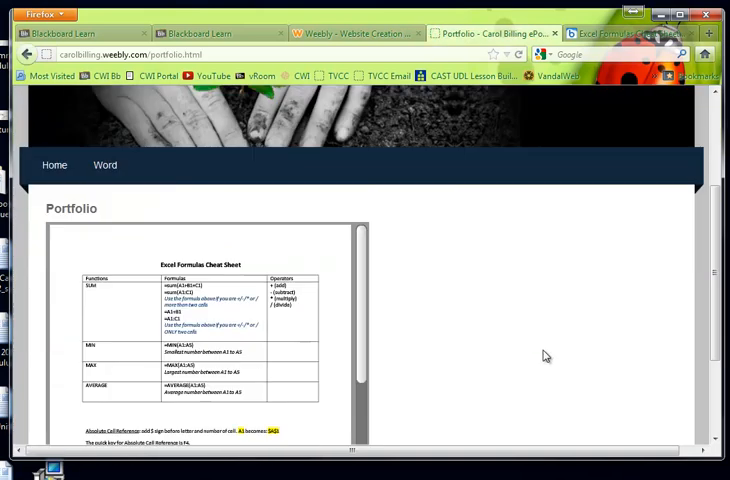
scroll("down", 3)
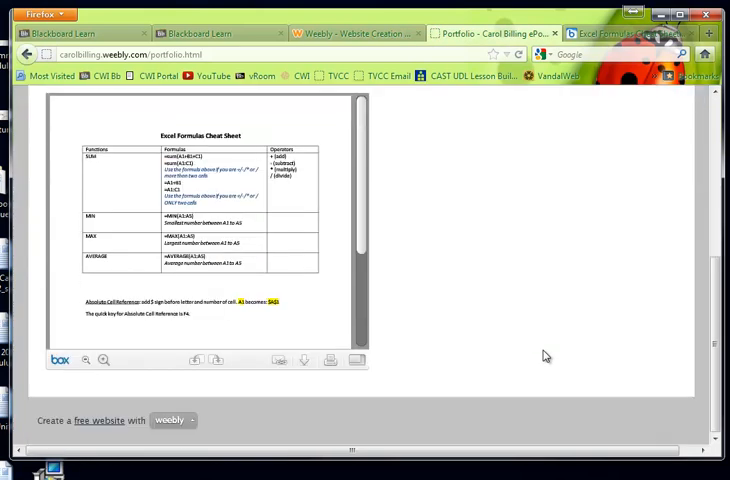
scroll("up", 3)
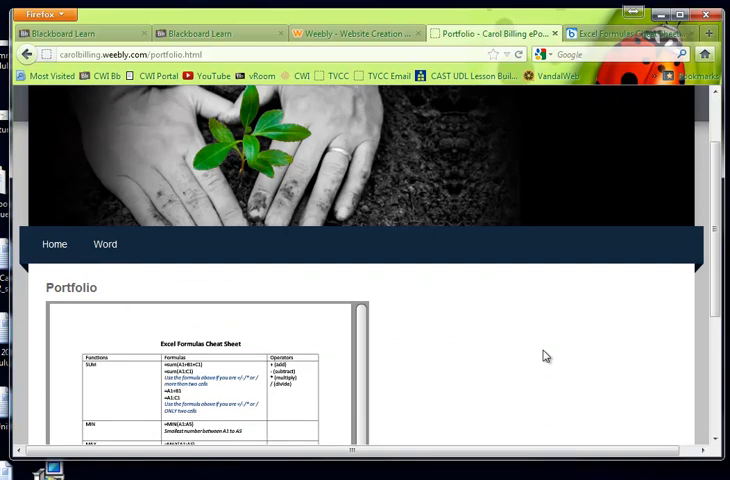